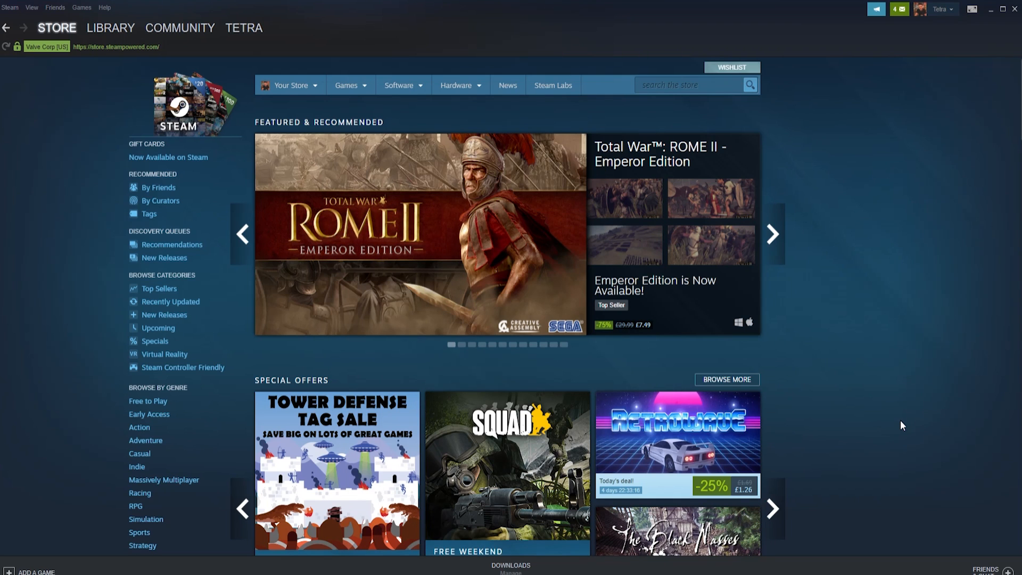
# - Navigate to Steam's Add a Friend page showing your friend code and invite options
pyautogui.click(772, 235)
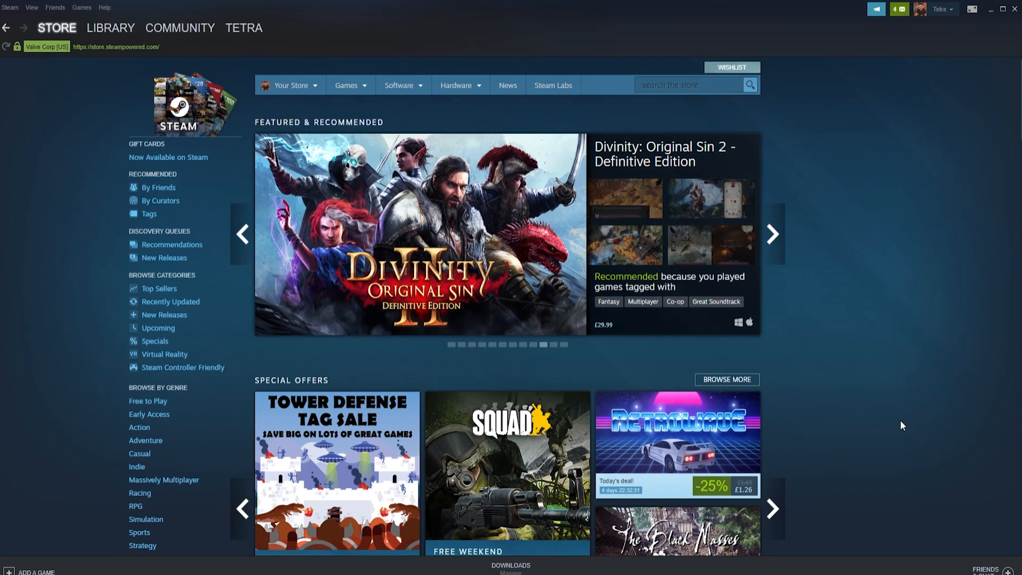
pyautogui.click(773, 234)
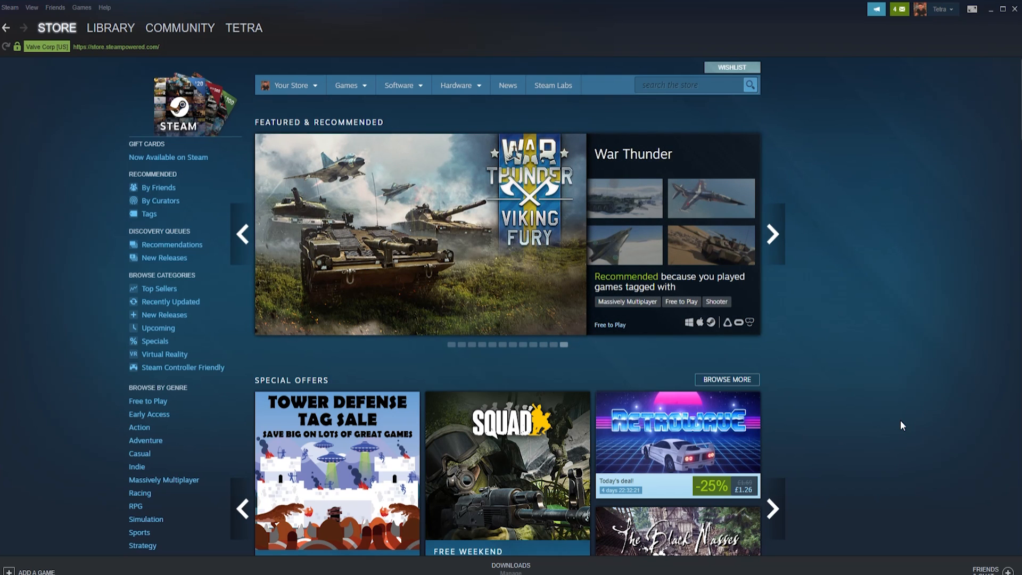
pyautogui.click(55, 8)
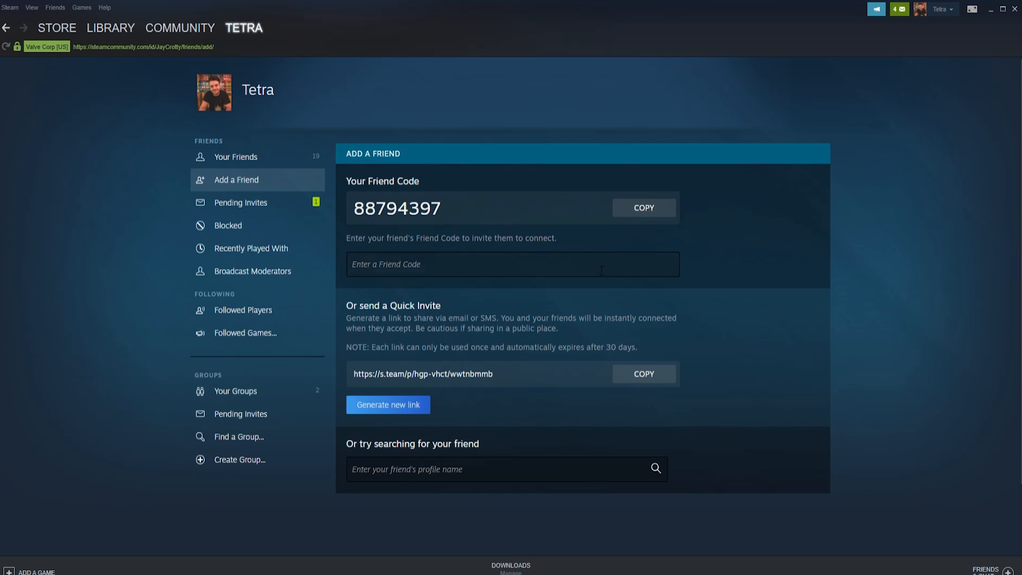
# - Start a friend search for 'thelegend27' in the search box
pyautogui.doubleClick(362, 374)
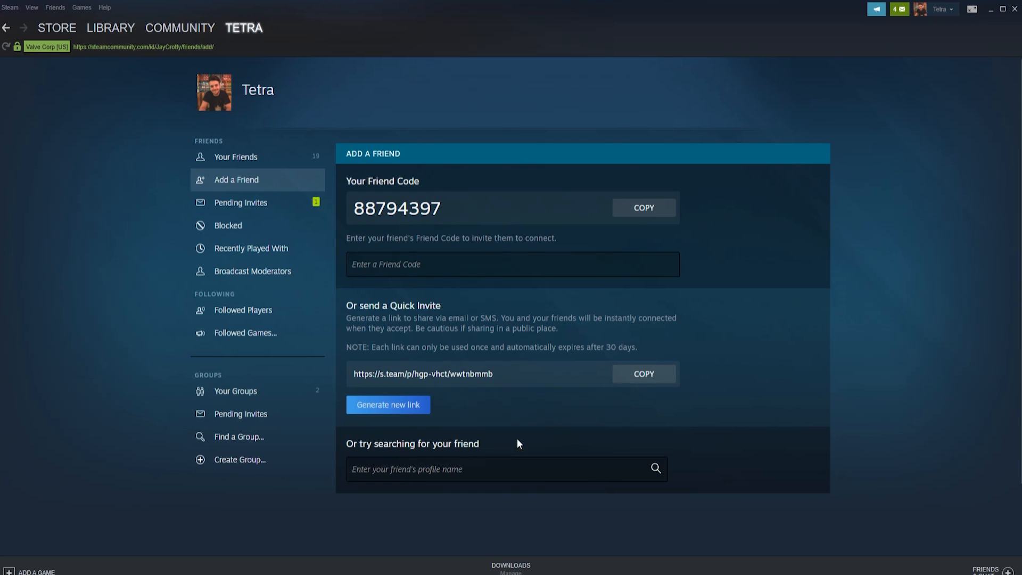
pyautogui.write('thelegend27')
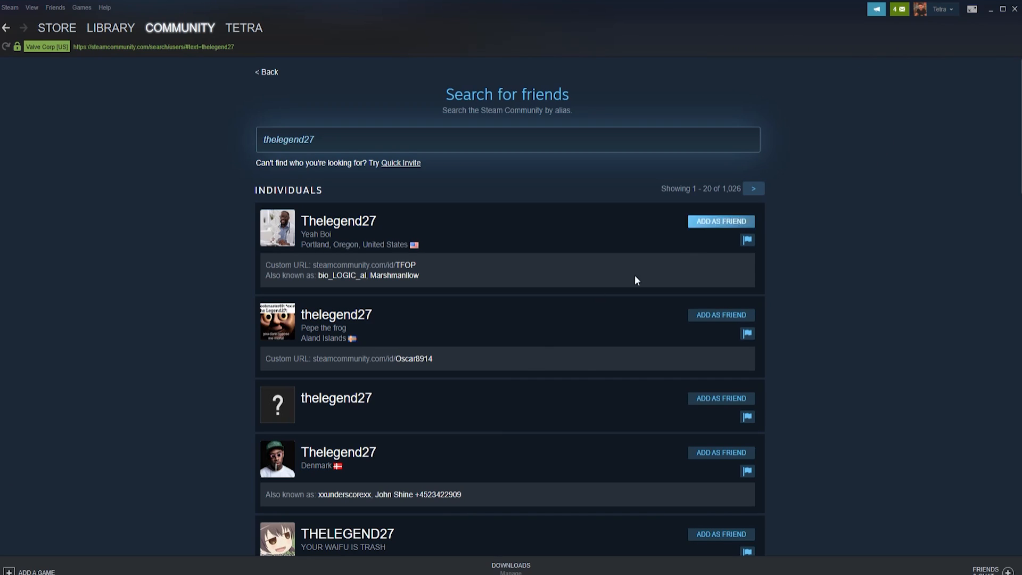
# - Scroll through the list of community profiles matching 'thelegend27'
pyautogui.scroll(-3)
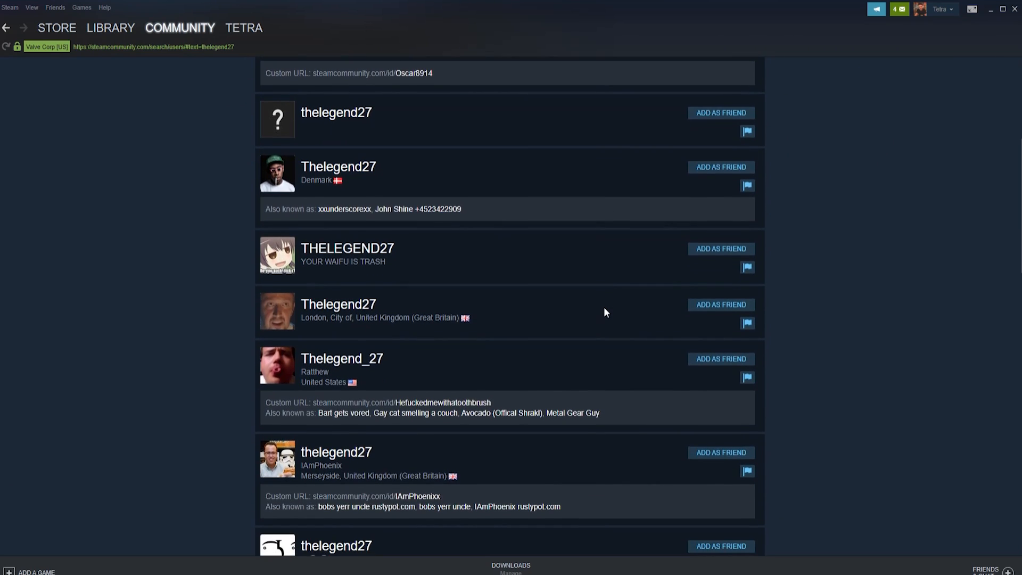
pyautogui.scroll(-3)
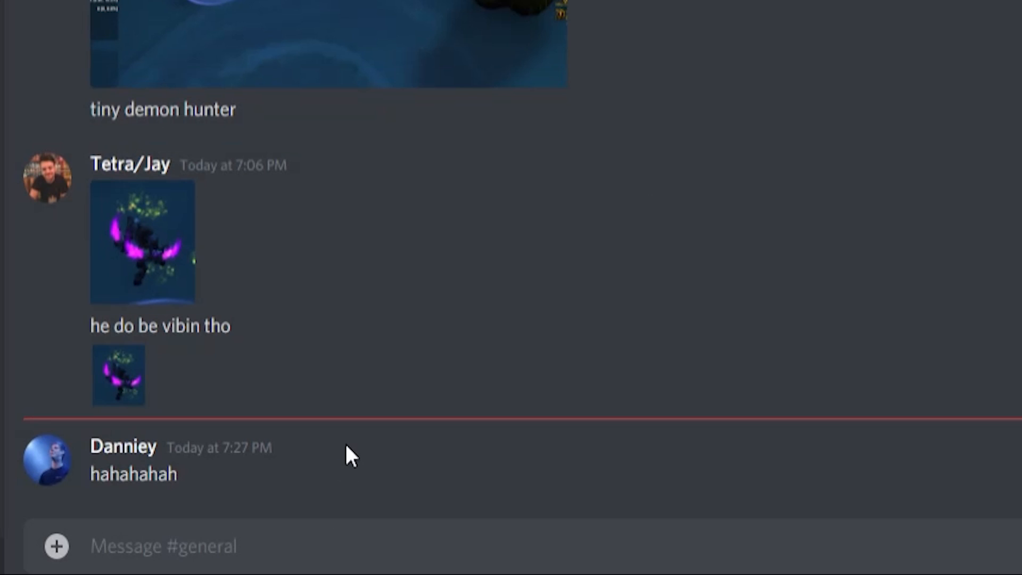
pyautogui.write('hey please add me')
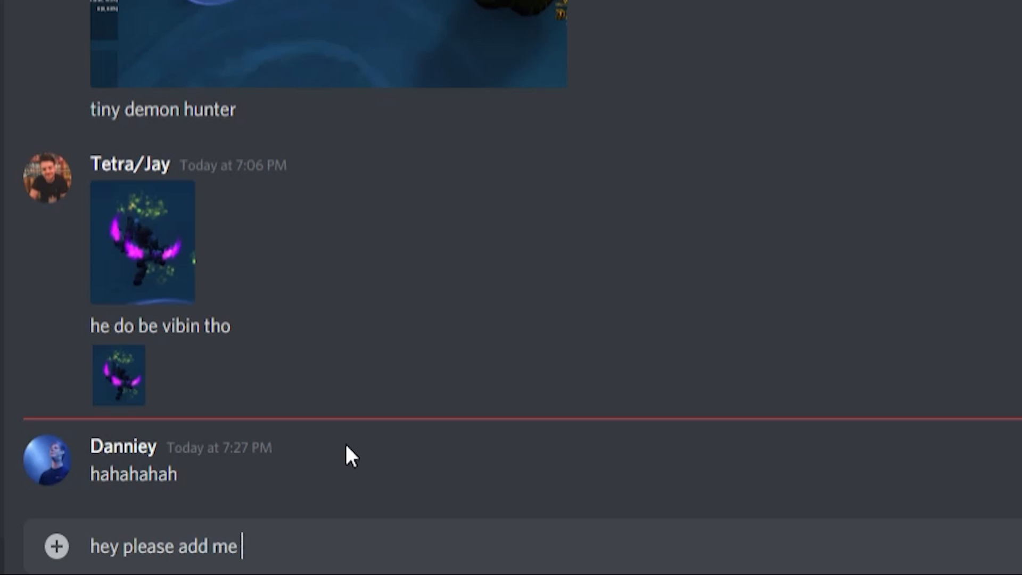
pyautogui.write('on Steam! 88794397')
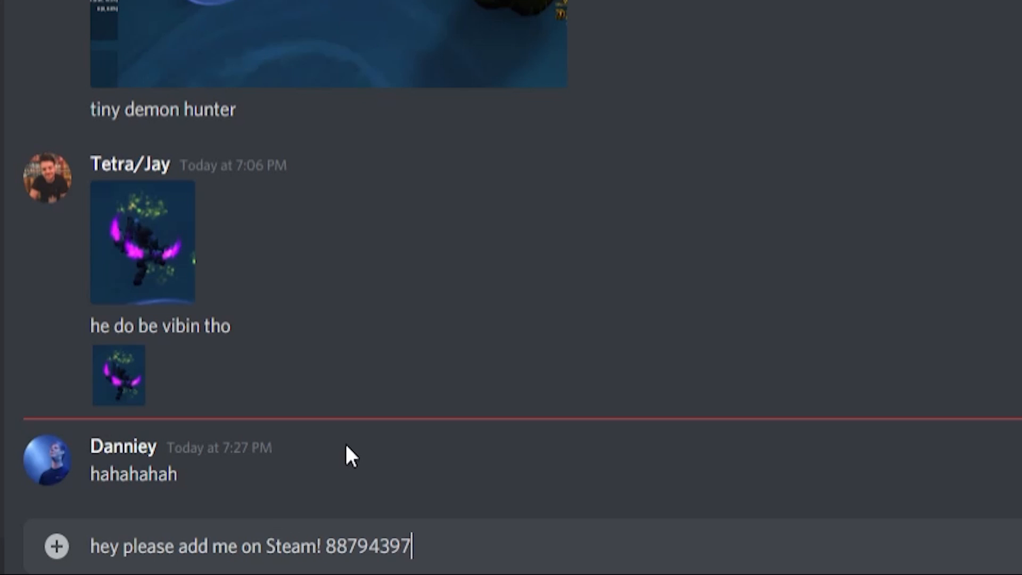